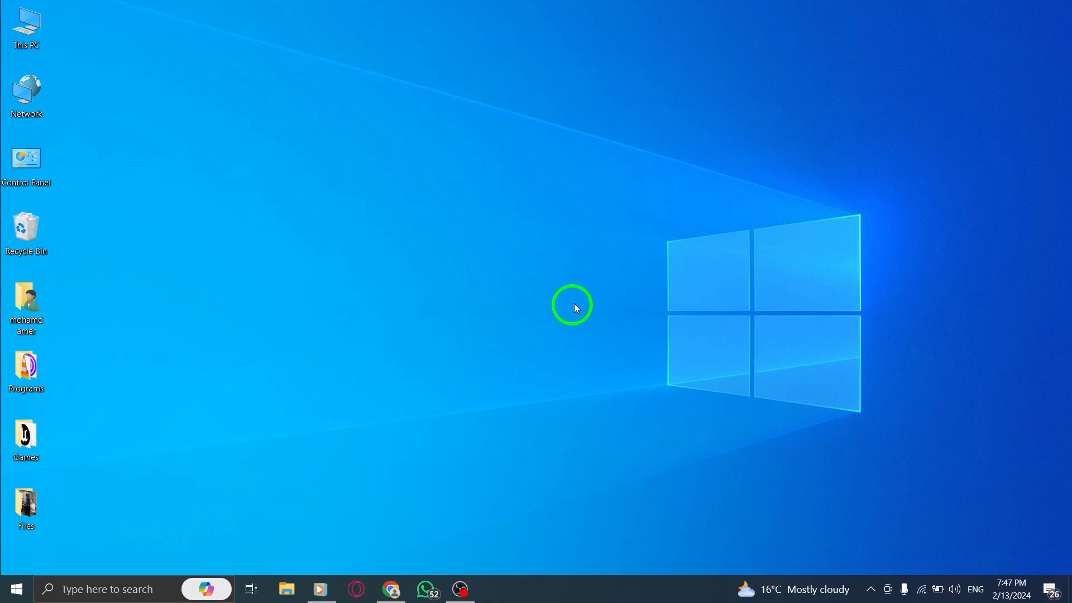
- Switch the Telegram Web login from QR code to 'Log in by phone number'
left_click(392, 588)
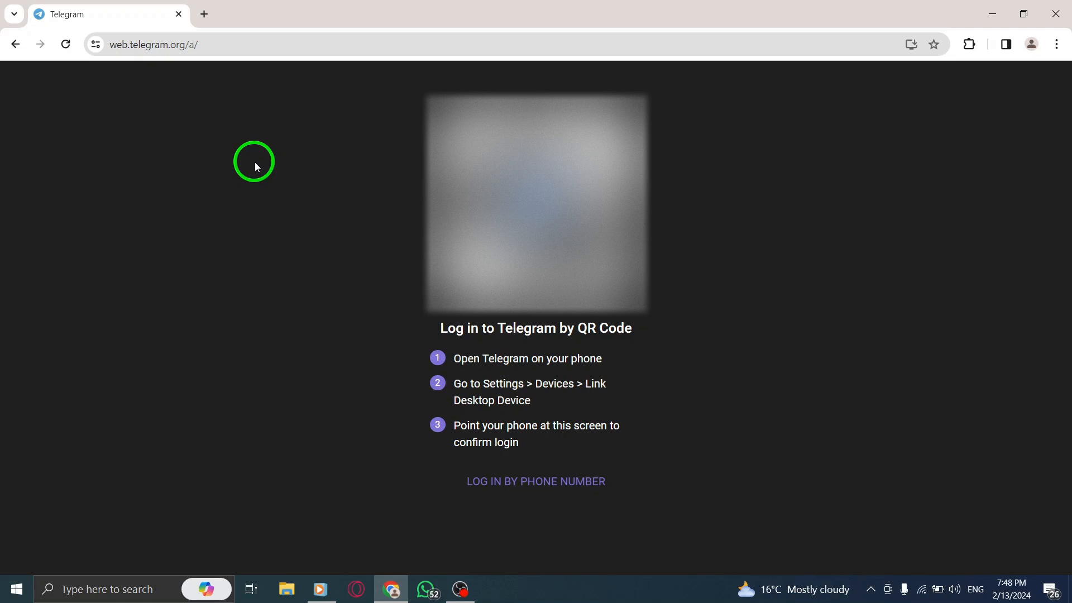
mouse_move(260, 202)
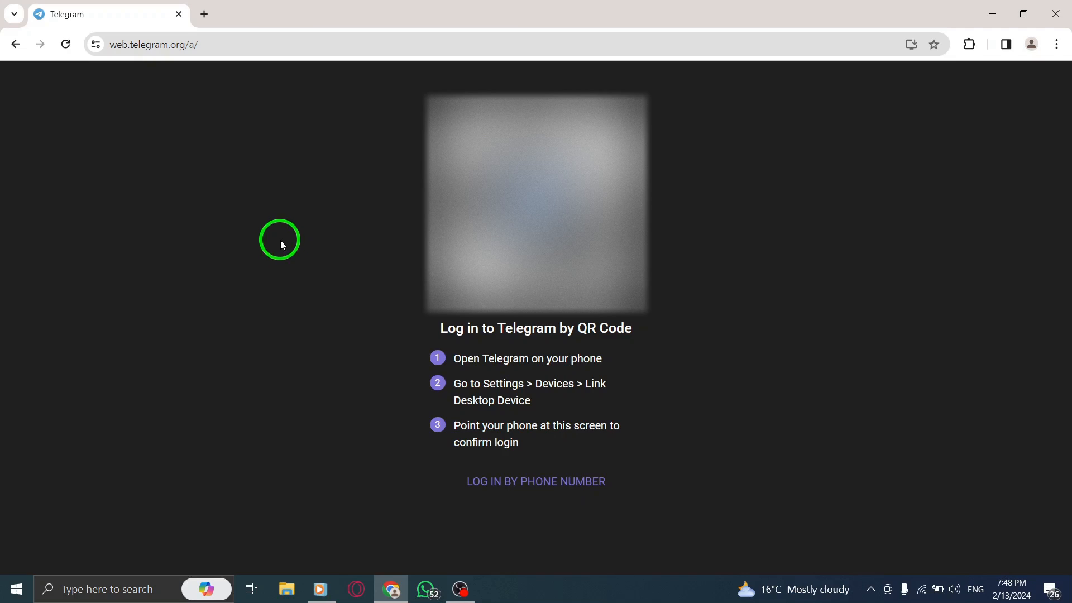
mouse_move(669, 280)
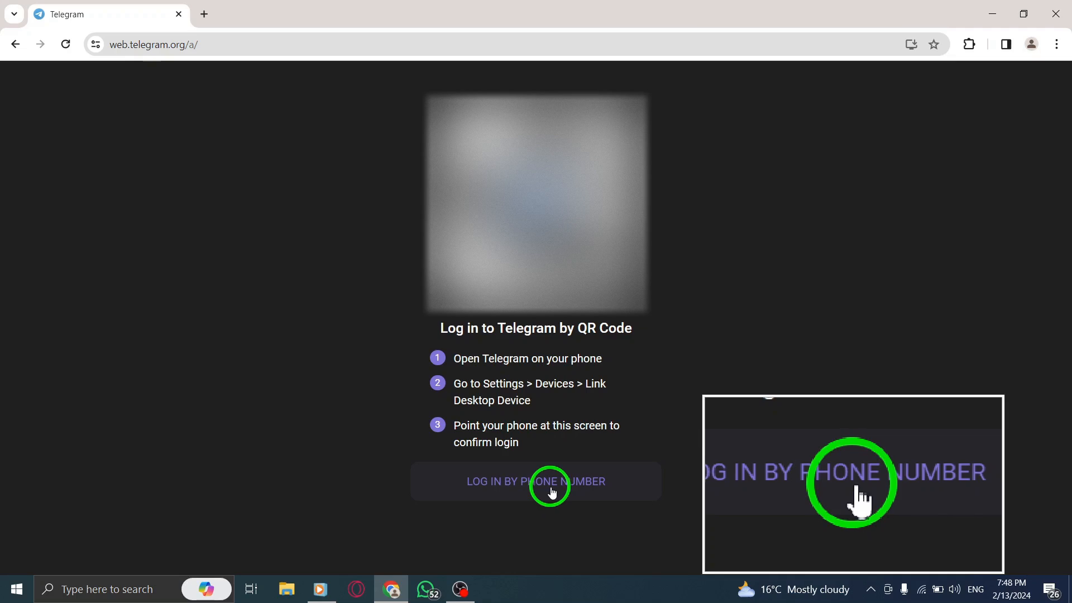
left_click(535, 481)
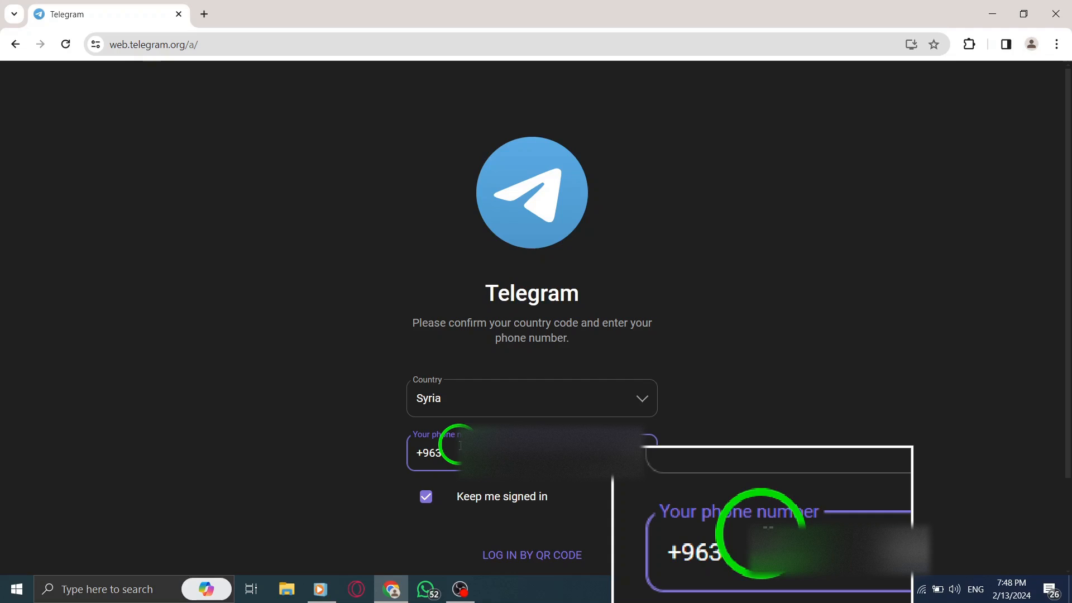
type("123")
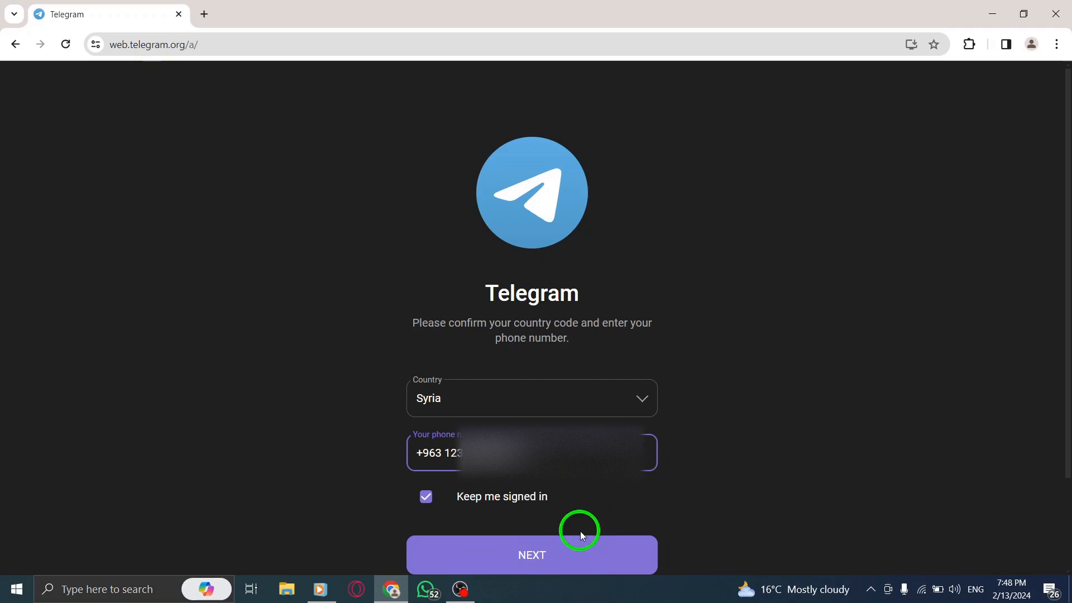
scroll("down", 3)
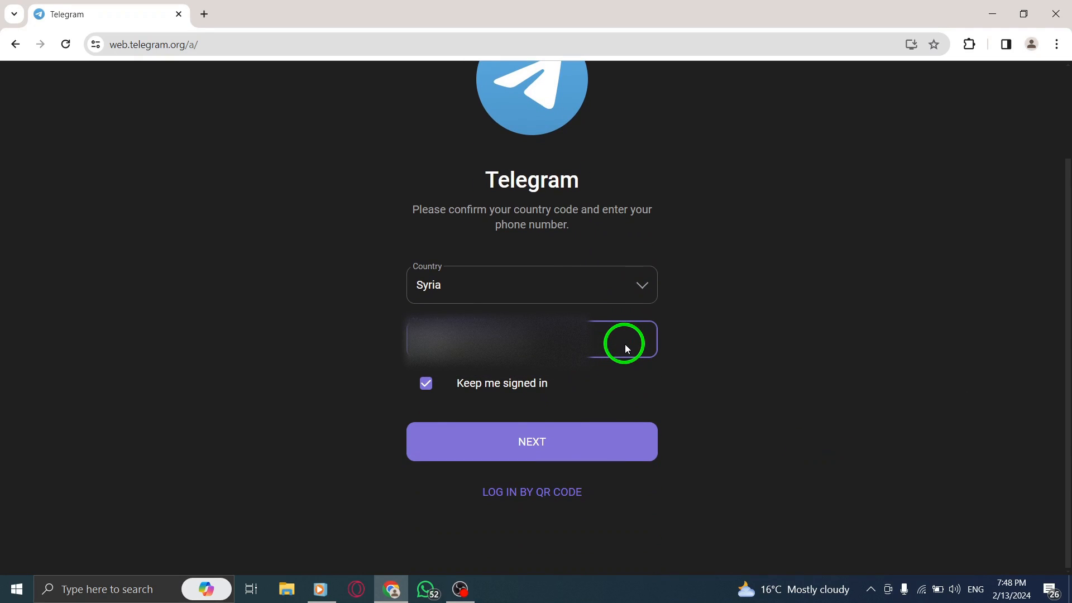
type("+963 123 456 798")
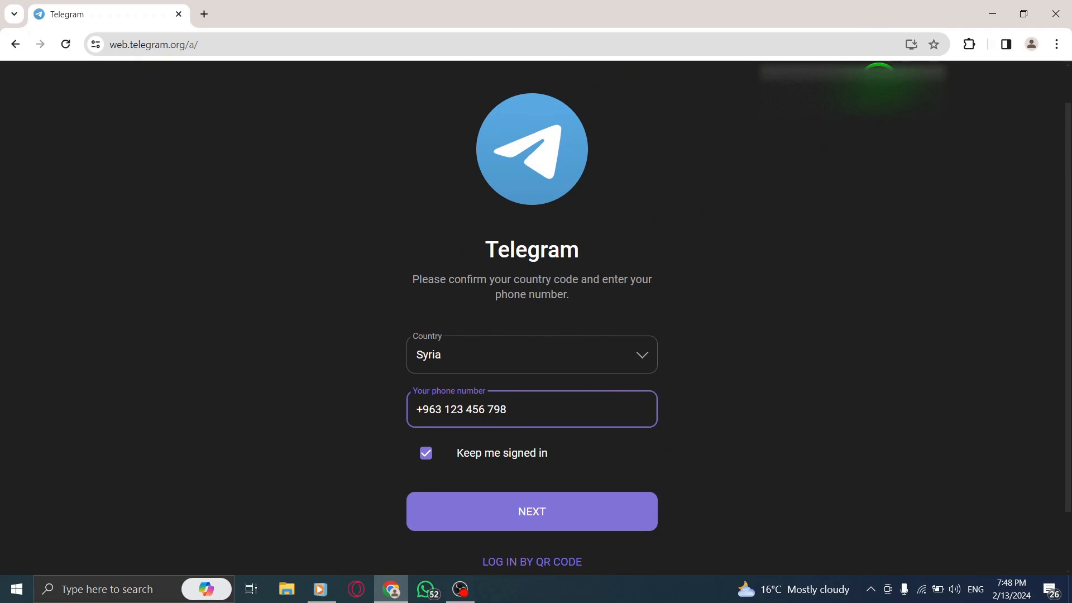
key("Backspace")
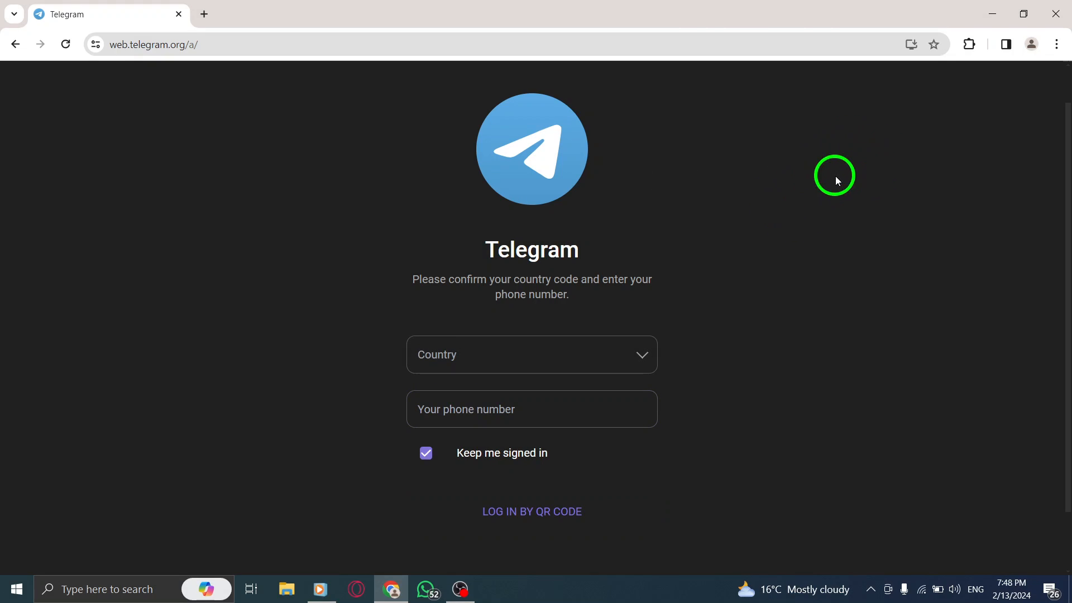
right_click(574, 156)
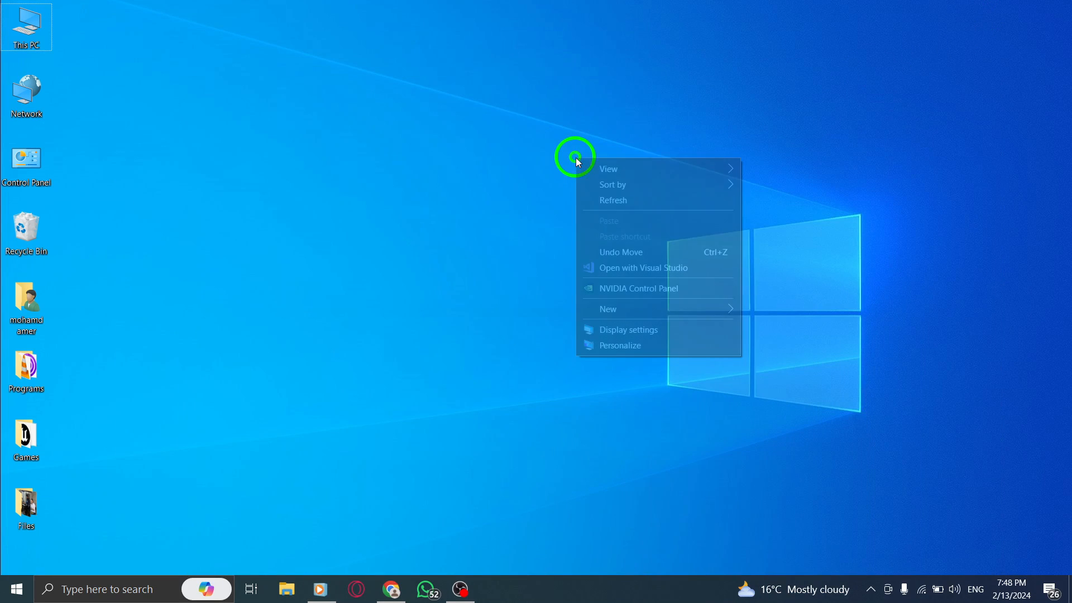